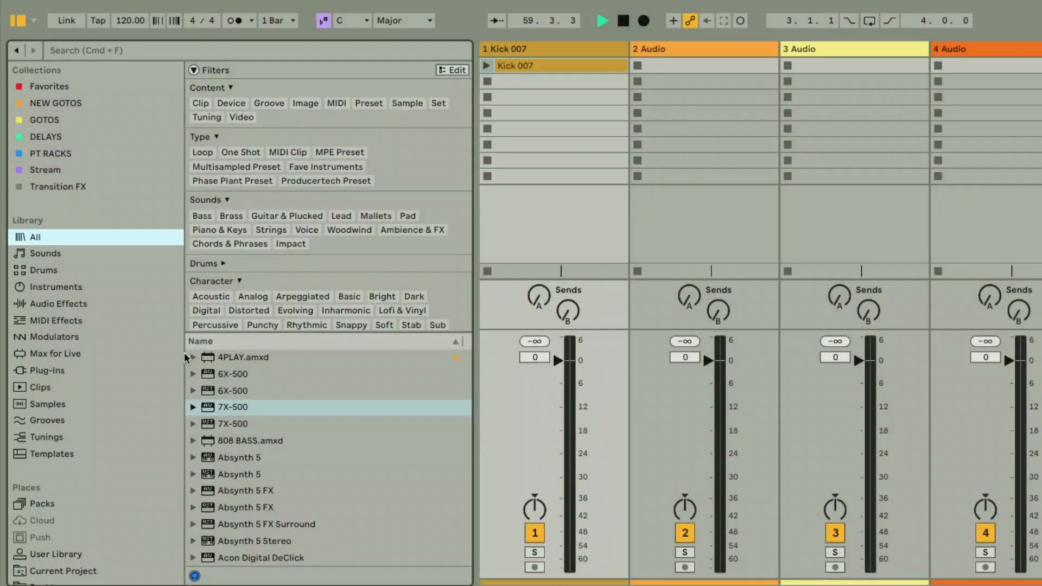
# Filter the browser to Drums and Kick results, then preview Kick 007.aif.
pyautogui.click(43, 270)
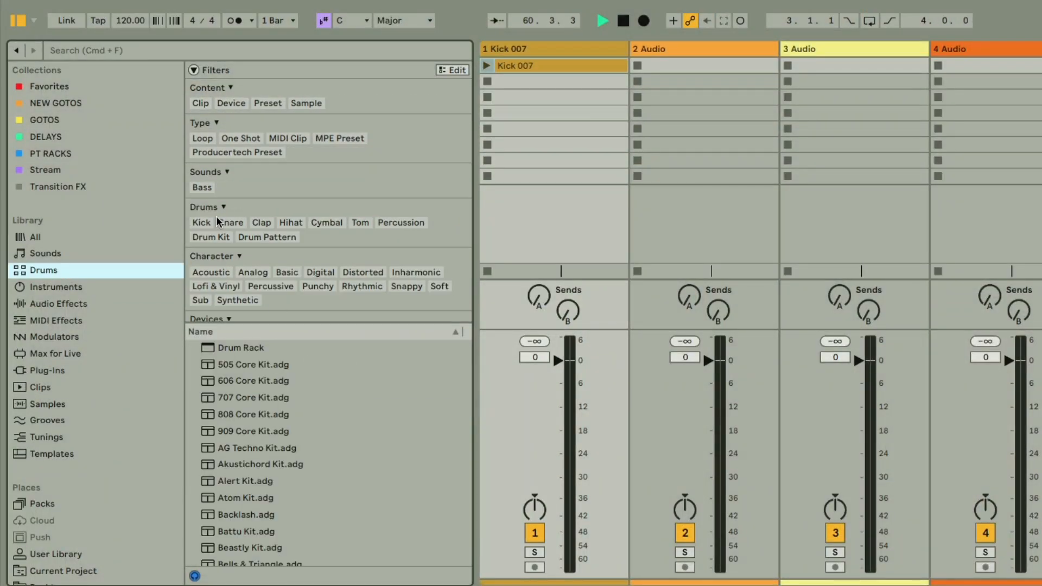
pyautogui.click(200, 222)
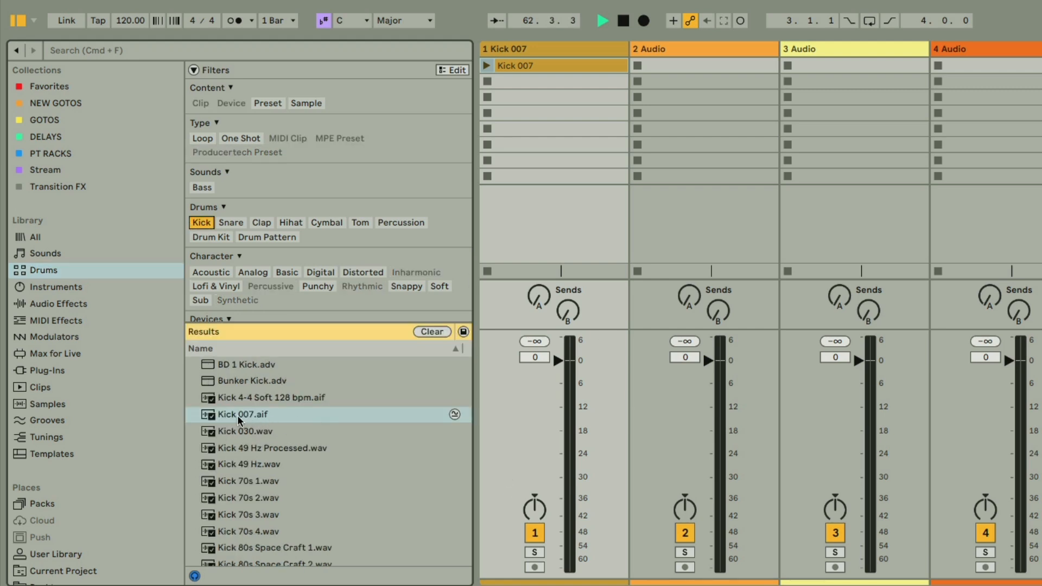
pyautogui.click(243, 414)
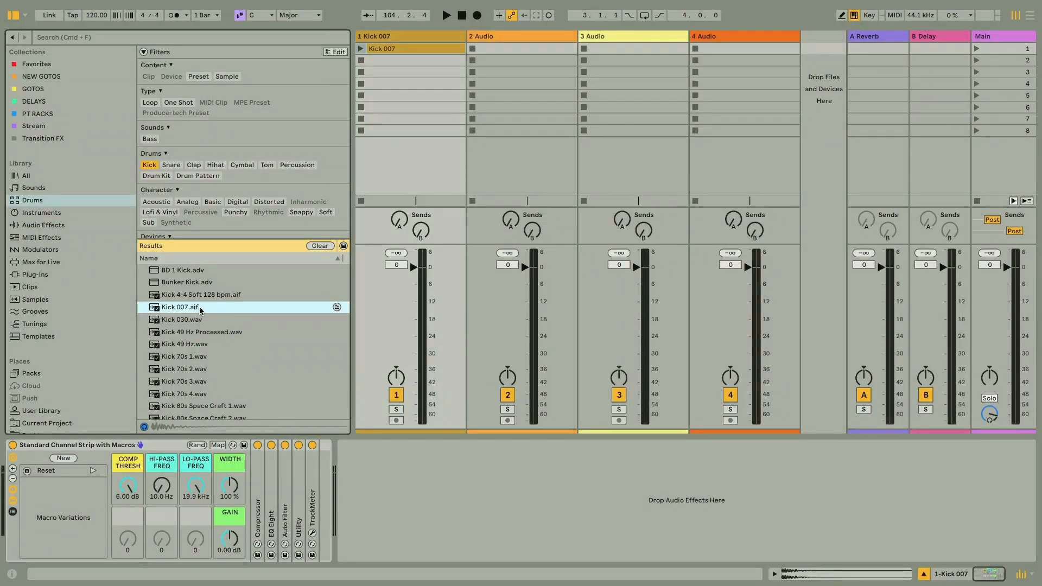
pyautogui.moveTo(209, 327)
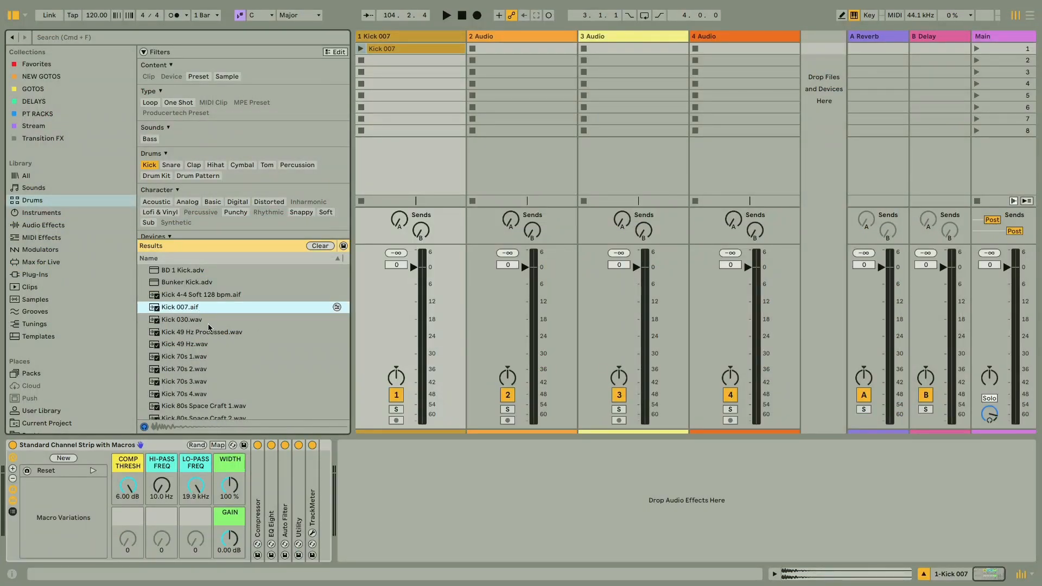
# Preview the Kick 030 and Kick 70s 1 samples from the kick results.
pyautogui.click(180, 320)
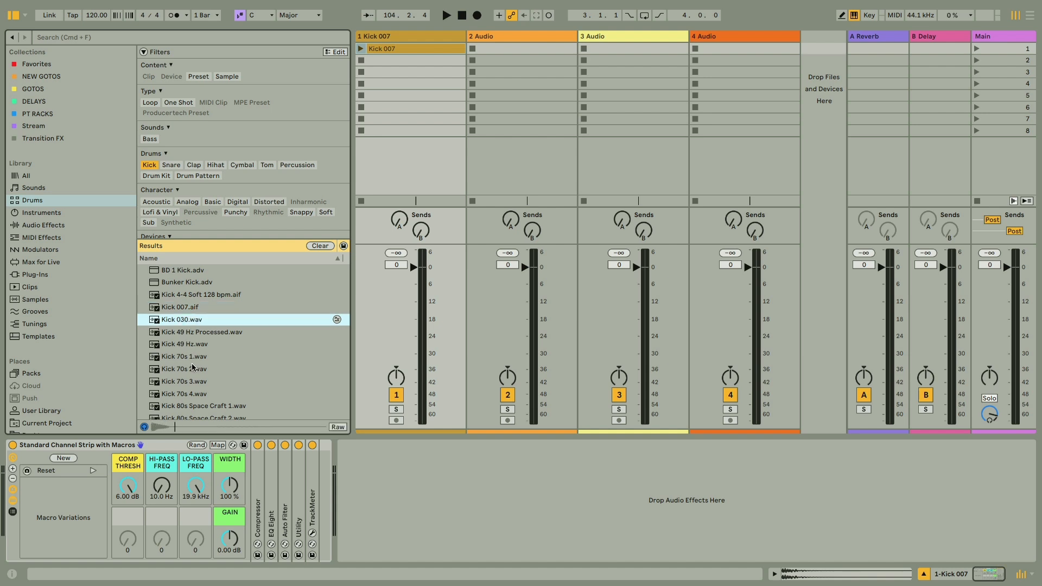
pyautogui.click(183, 355)
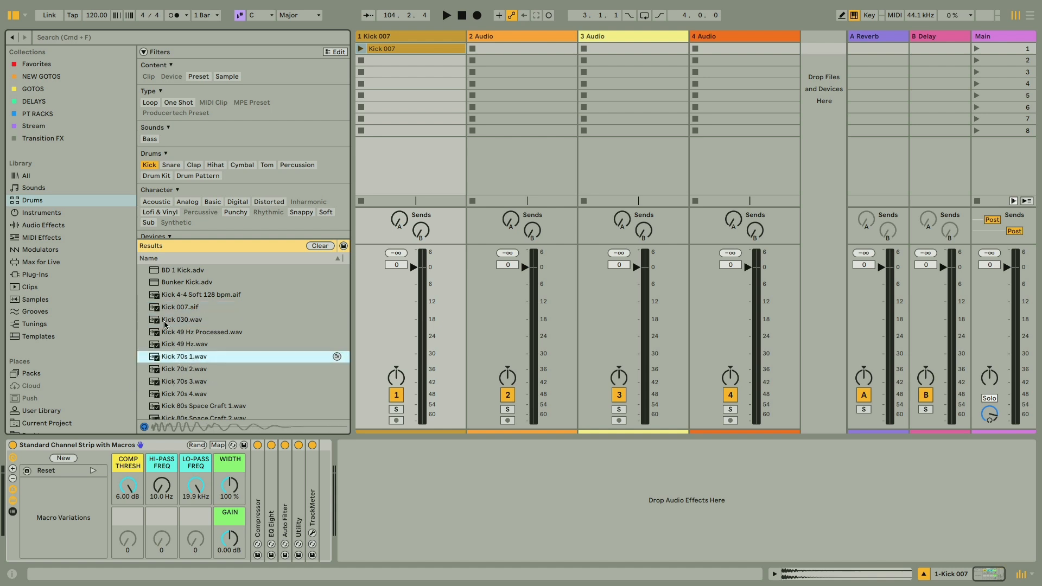
pyautogui.moveTo(206, 312)
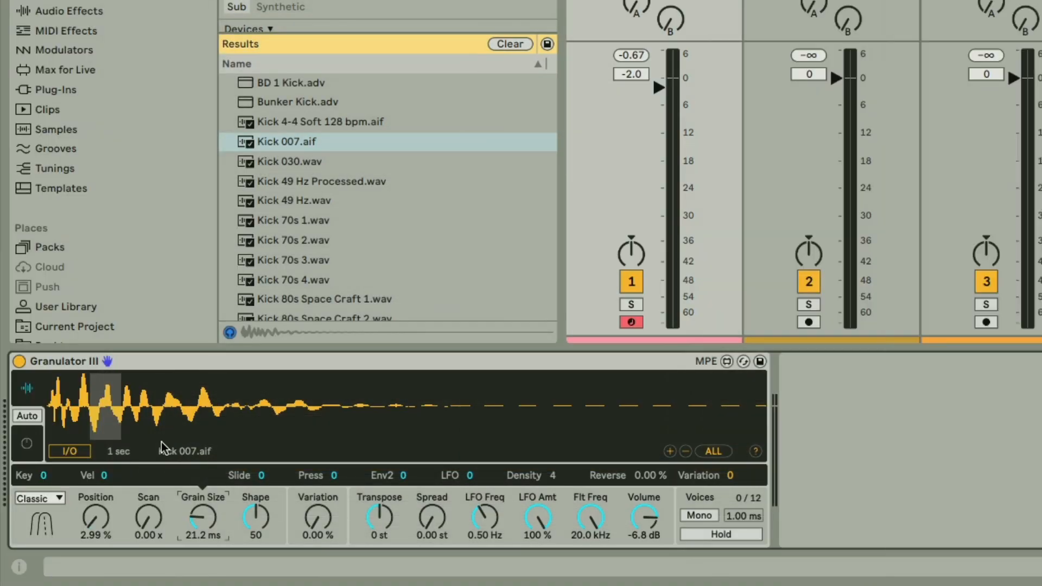
pyautogui.moveTo(330, 525)
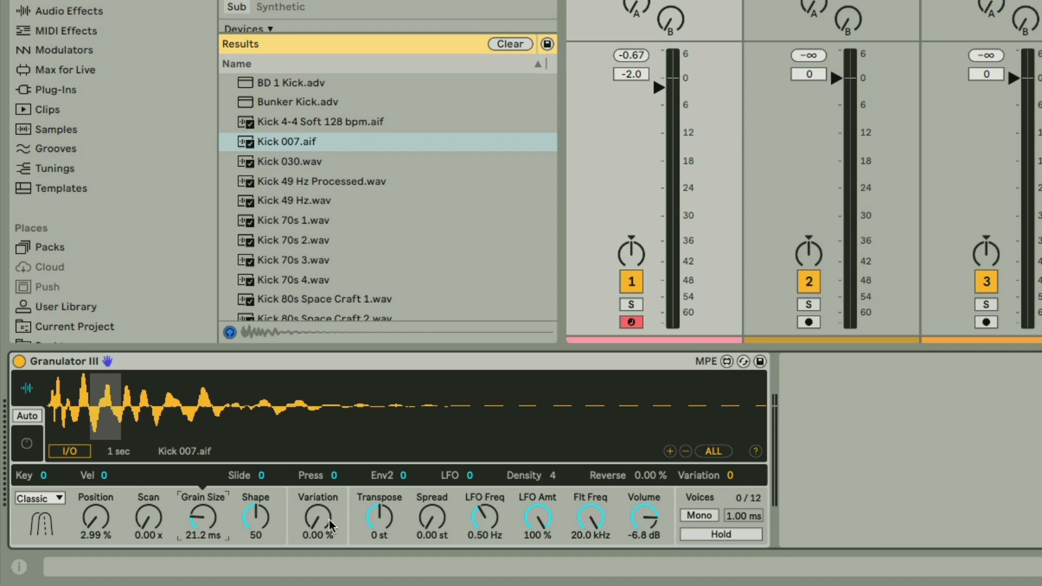
# Set Granulator III grain size to 19.1 ms, scan to 0.05x and transpose to -12 st.
pyautogui.moveTo(201, 520); pyautogui.dragTo(201, 492)
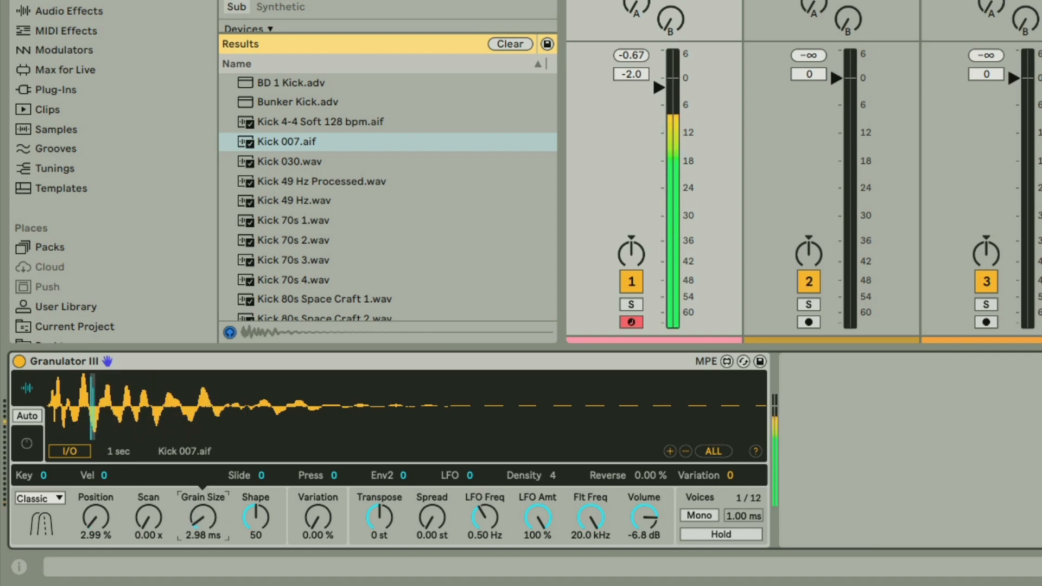
pyautogui.moveTo(202, 520); pyautogui.dragTo(202, 491)
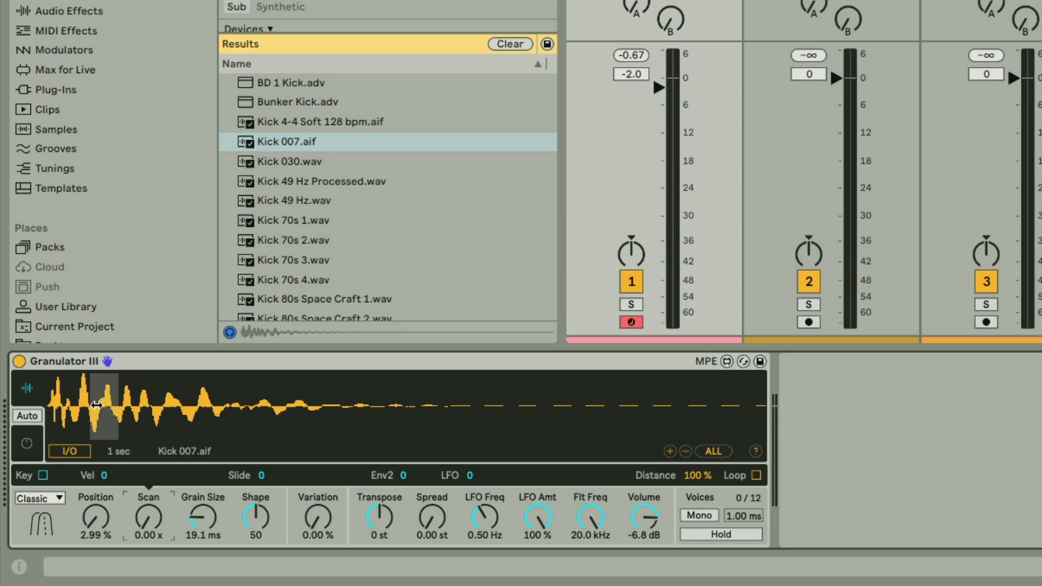
pyautogui.moveTo(145, 520)
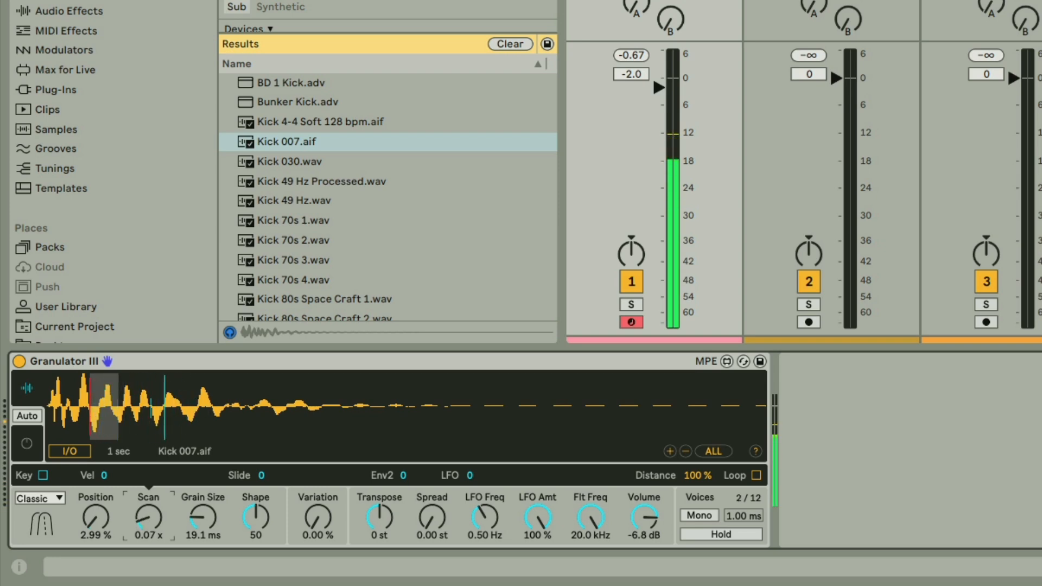
pyautogui.moveTo(148, 518); pyautogui.dragTo(149, 508)
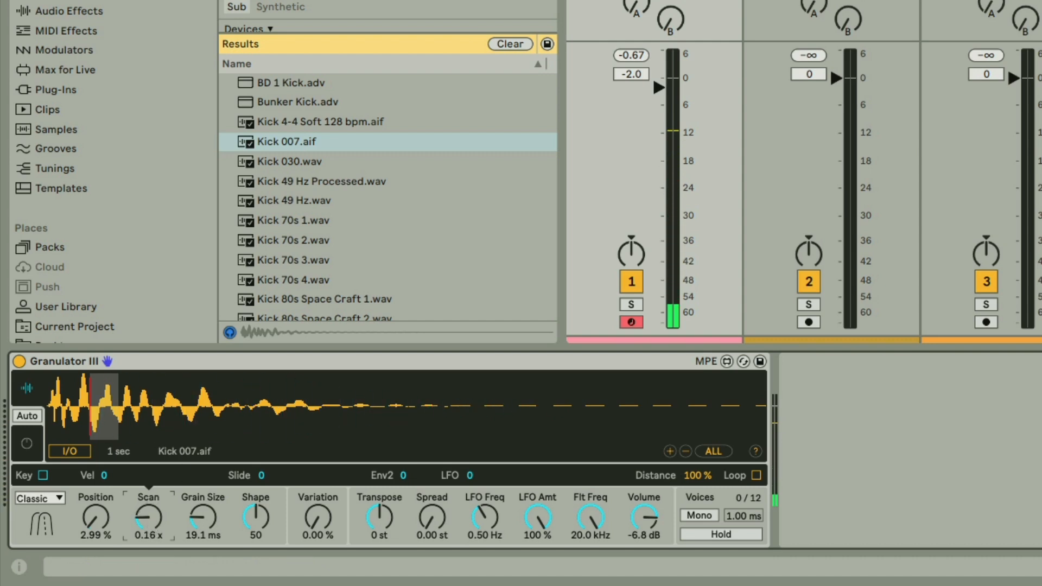
pyautogui.moveTo(148, 518); pyautogui.dragTo(148, 532)
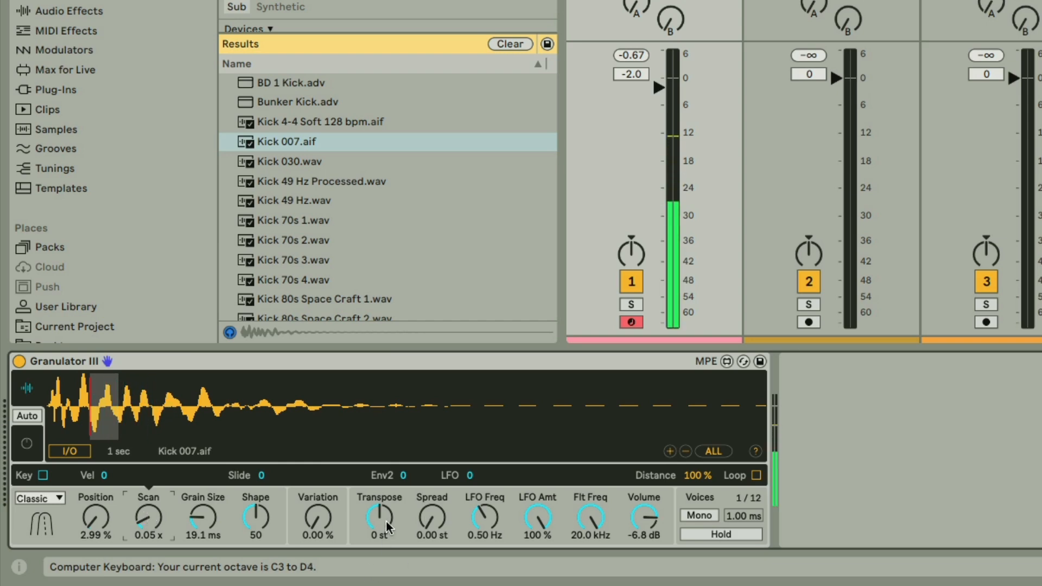
pyautogui.moveTo(378, 518); pyautogui.dragTo(378, 539)
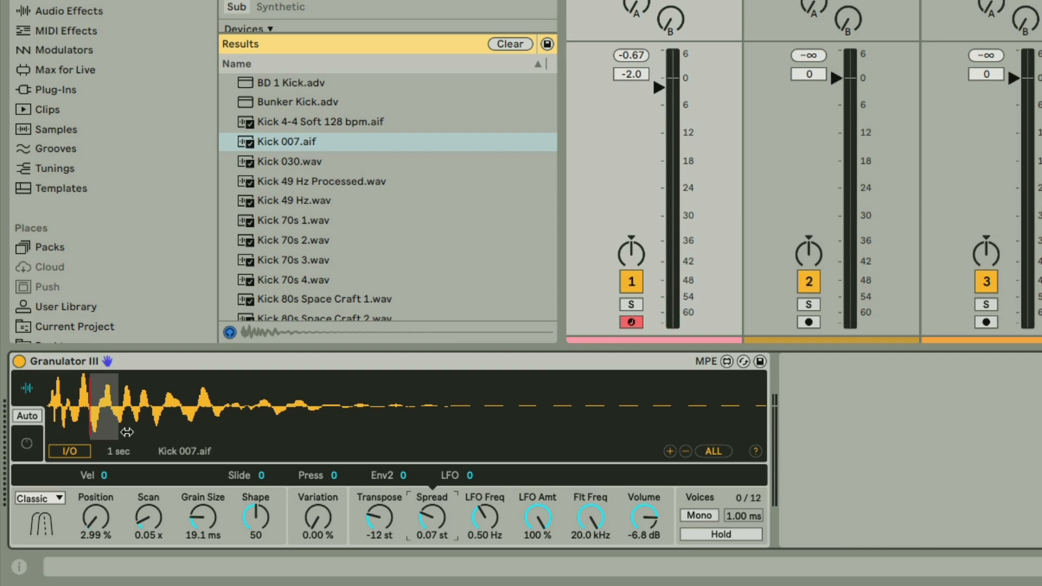
pyautogui.moveTo(864, 455)
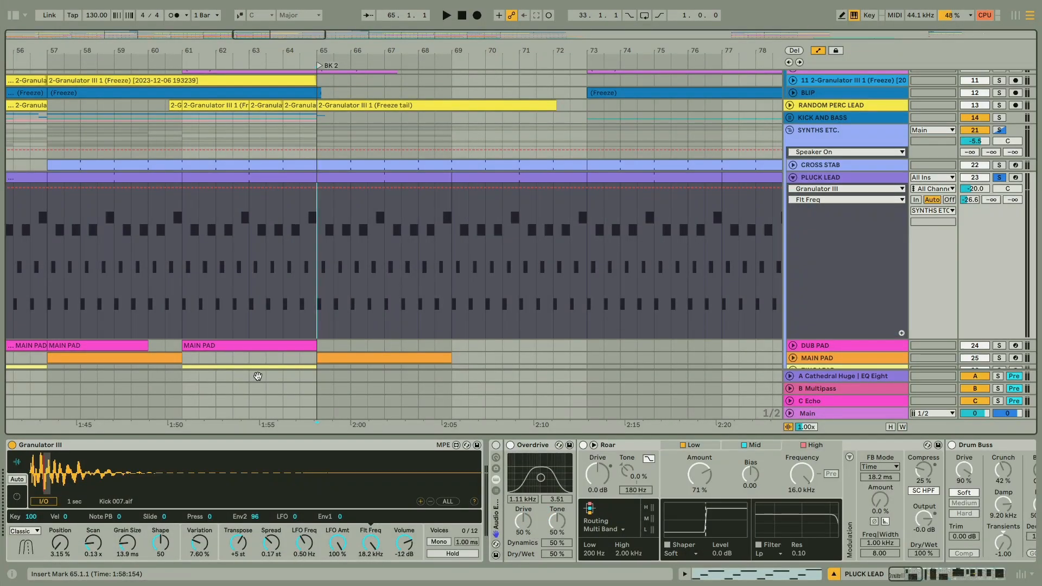
pyautogui.moveTo(200, 458)
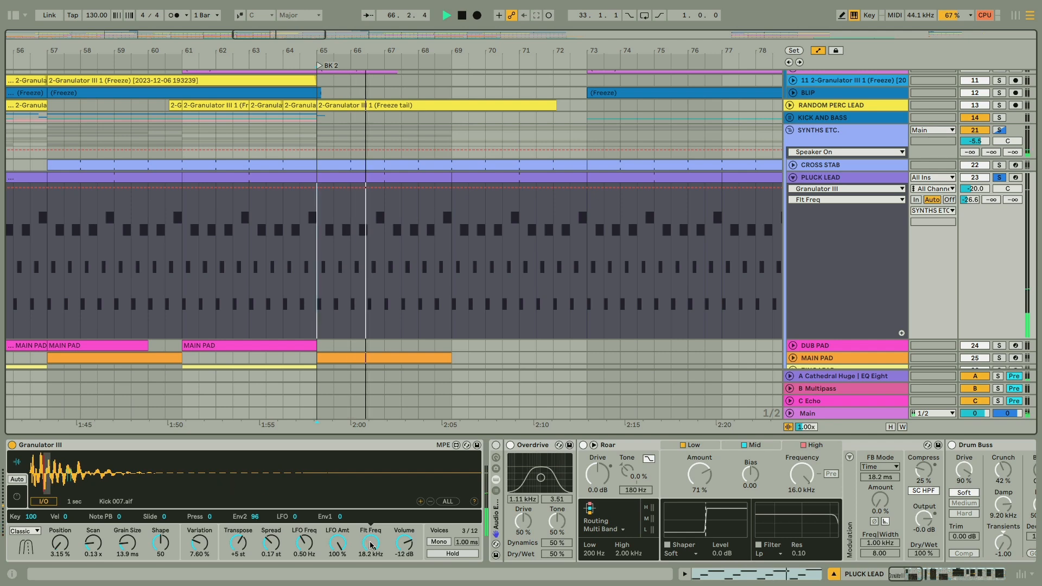
# Start playback and sweep the Pluck Lead's Flt Freq down to 180 Hz.
pyautogui.click(446, 15)
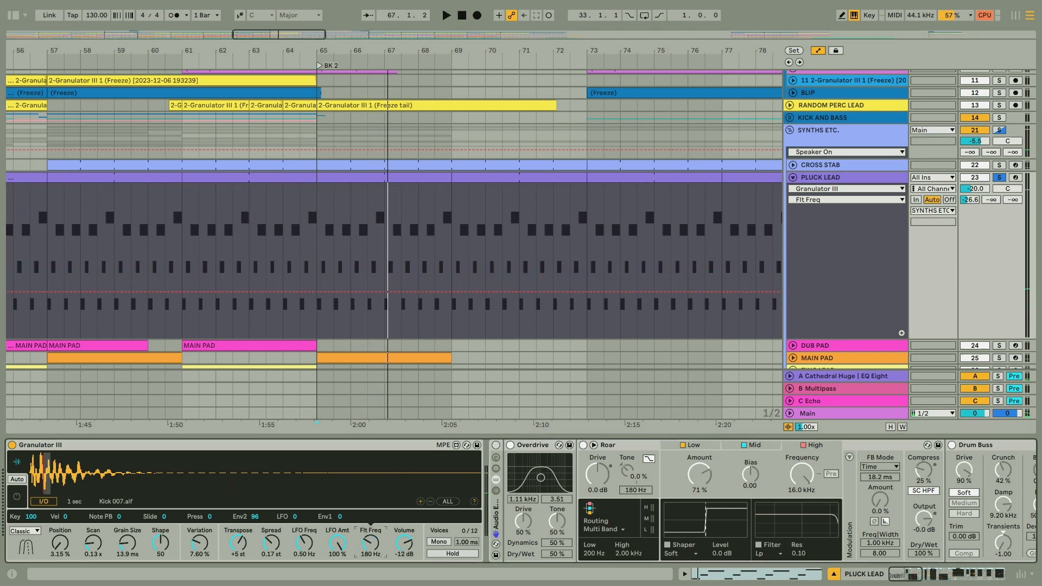
pyautogui.moveTo(370, 544); pyautogui.dragTo(370, 548)
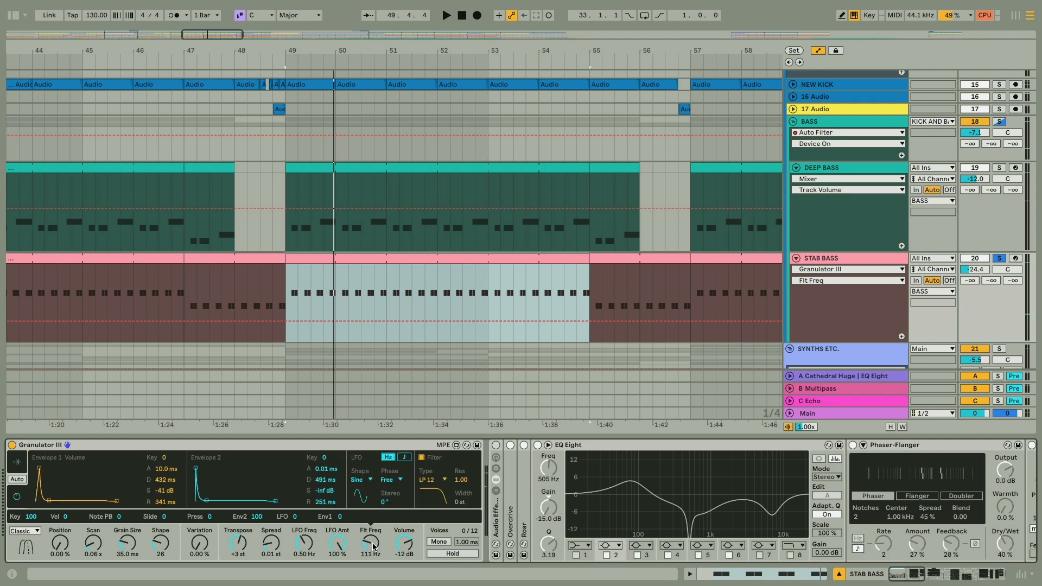
# Show the Stab Bass EQ Eight curve with its band handles visible.
pyautogui.click(447, 15)
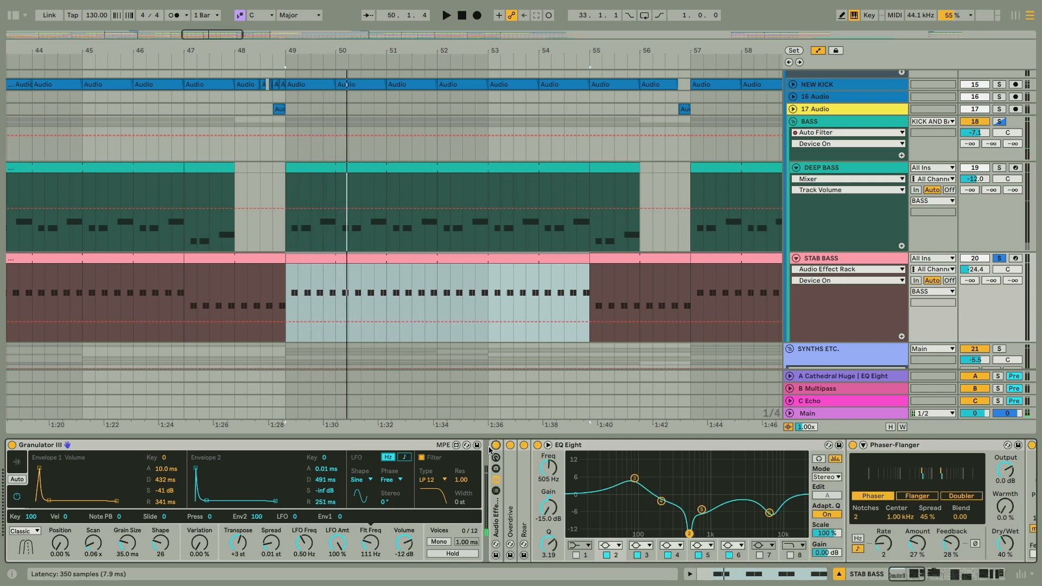
pyautogui.click(447, 15)
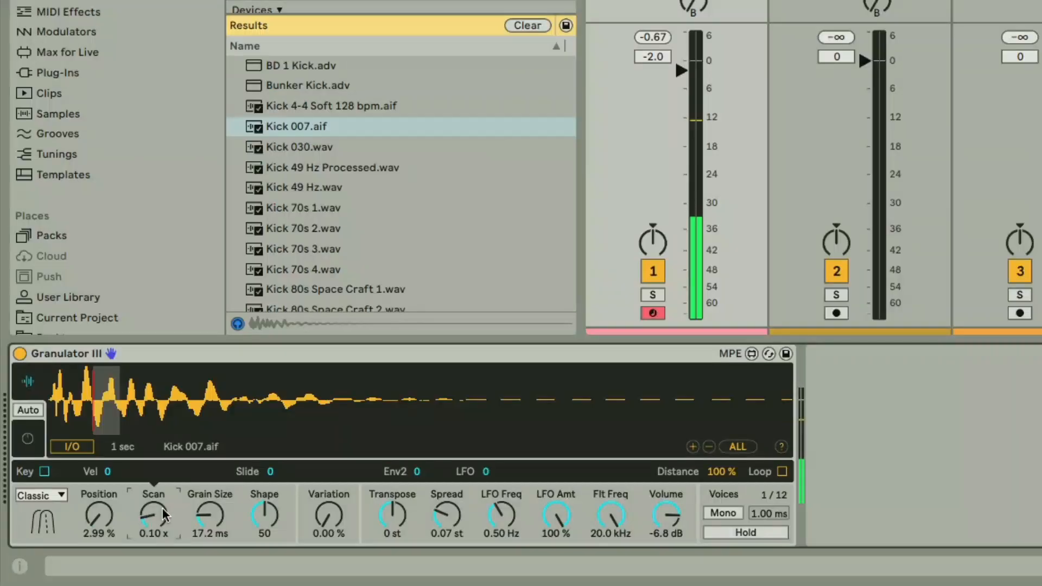
# Reset the Kick 007 scan to 0.00x and raise grain Variation to about 25.4%.
pyautogui.moveTo(153, 515); pyautogui.dragTo(153, 524)
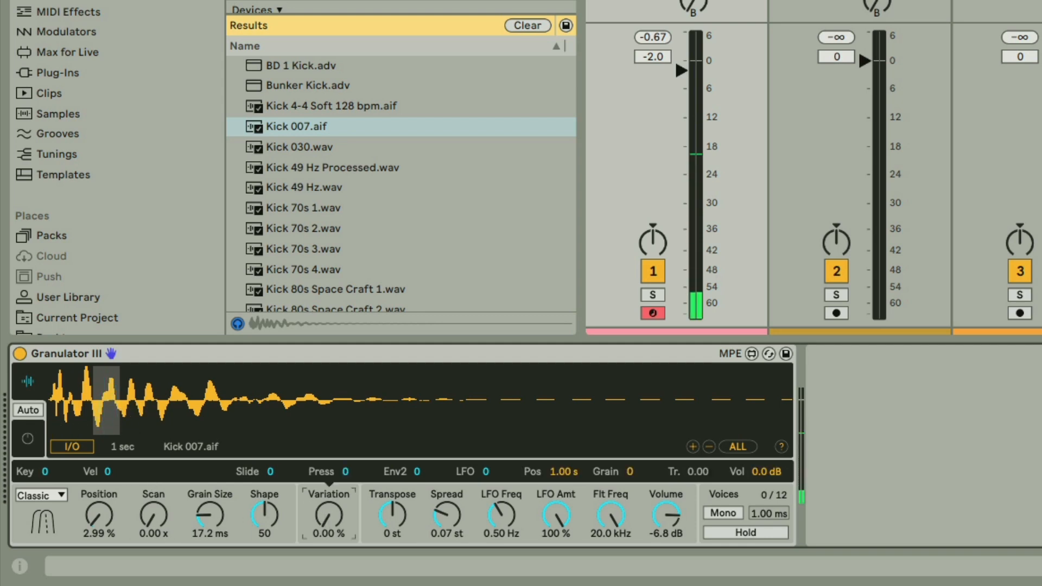
pyautogui.moveTo(326, 517); pyautogui.dragTo(326, 501)
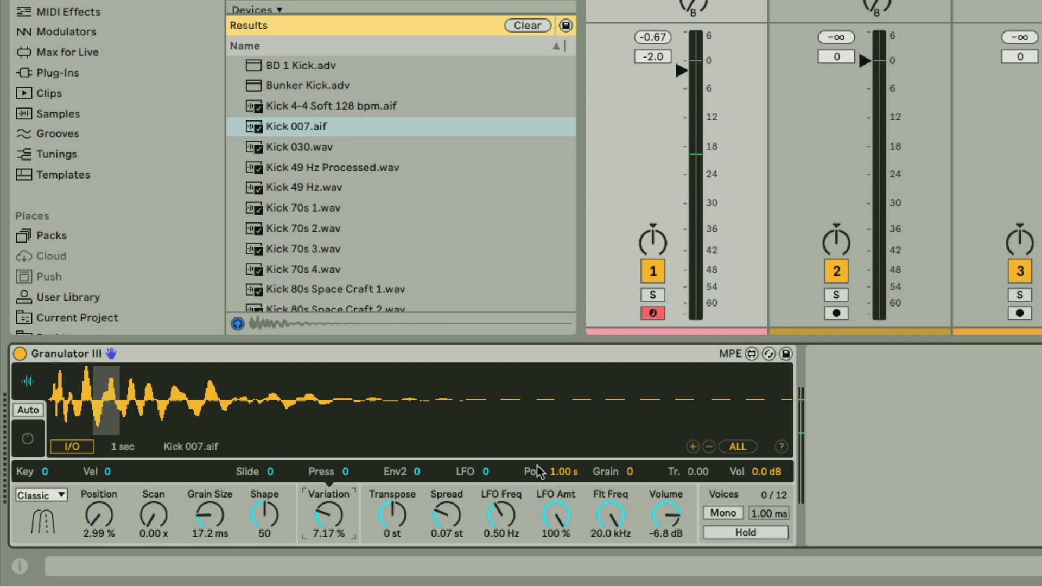
pyautogui.moveTo(395, 507)
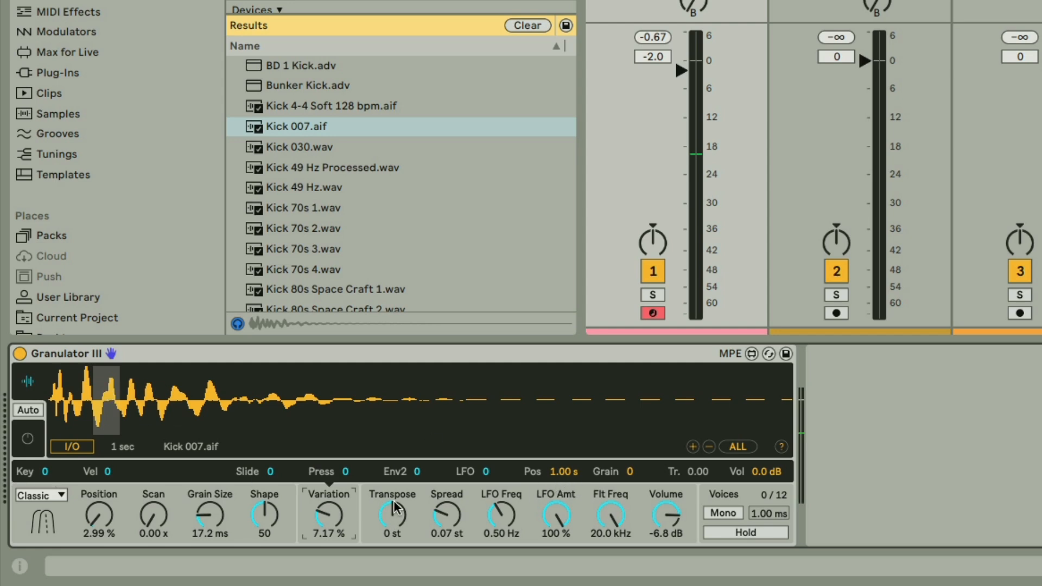
pyautogui.moveTo(326, 515); pyautogui.dragTo(326, 528)
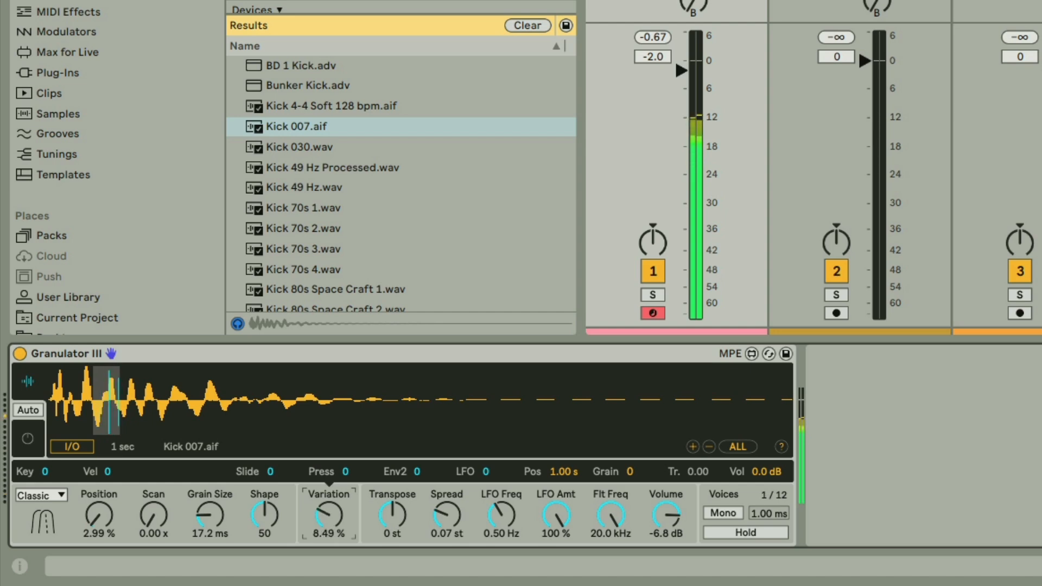
pyautogui.moveTo(328, 515); pyautogui.dragTo(328, 491)
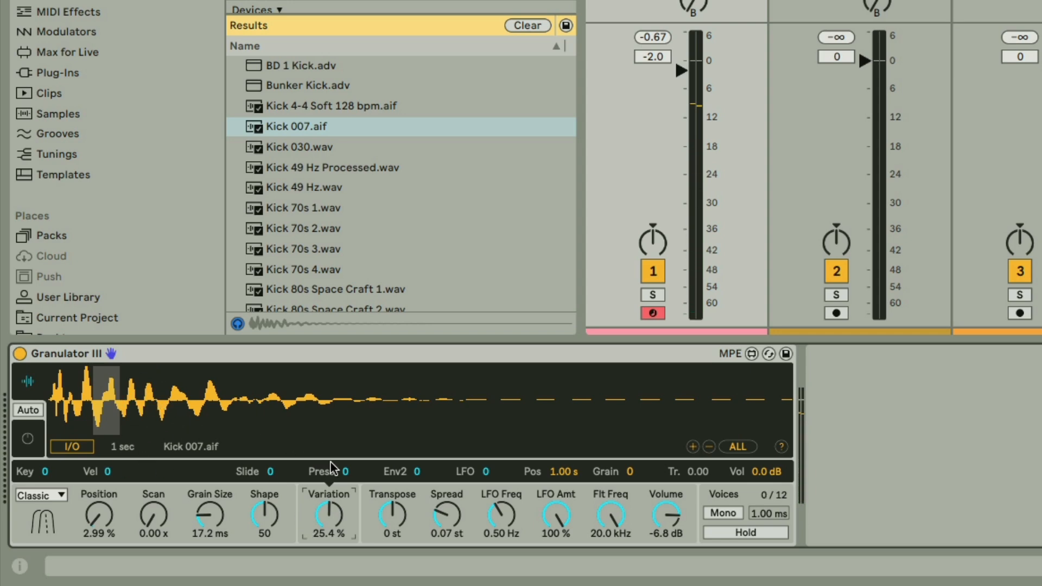
pyautogui.moveTo(376, 488)
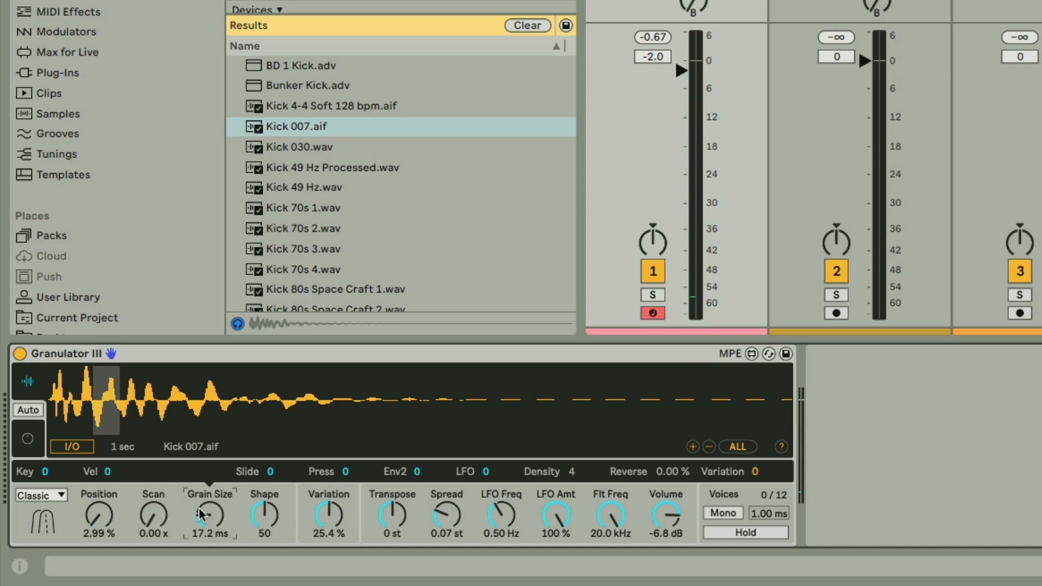
pyautogui.moveTo(241, 521)
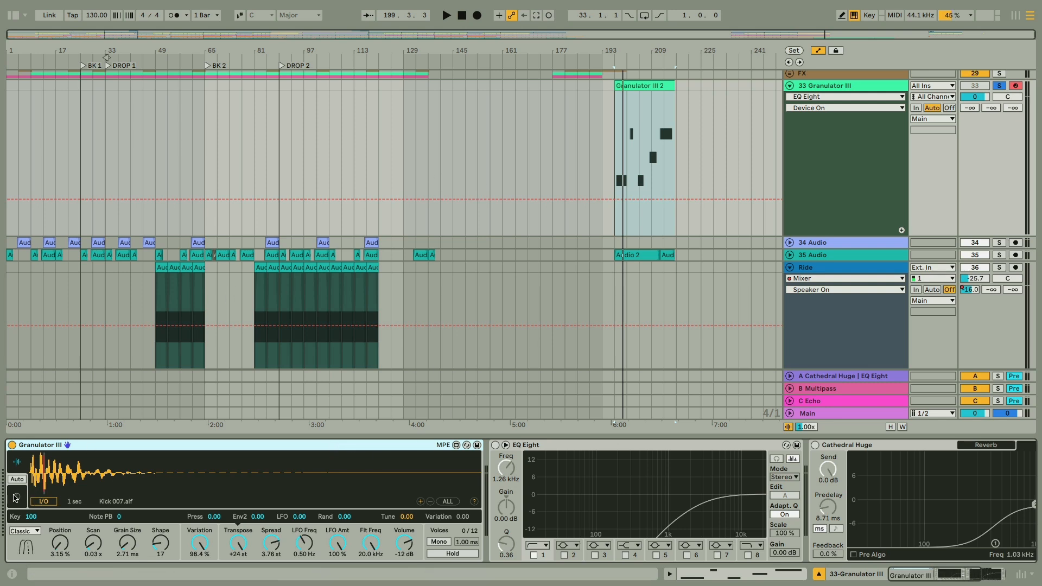
# Show the Cathedral Huge reverb's EQ settings in the Granulator III track chain.
pyautogui.click(15, 479)
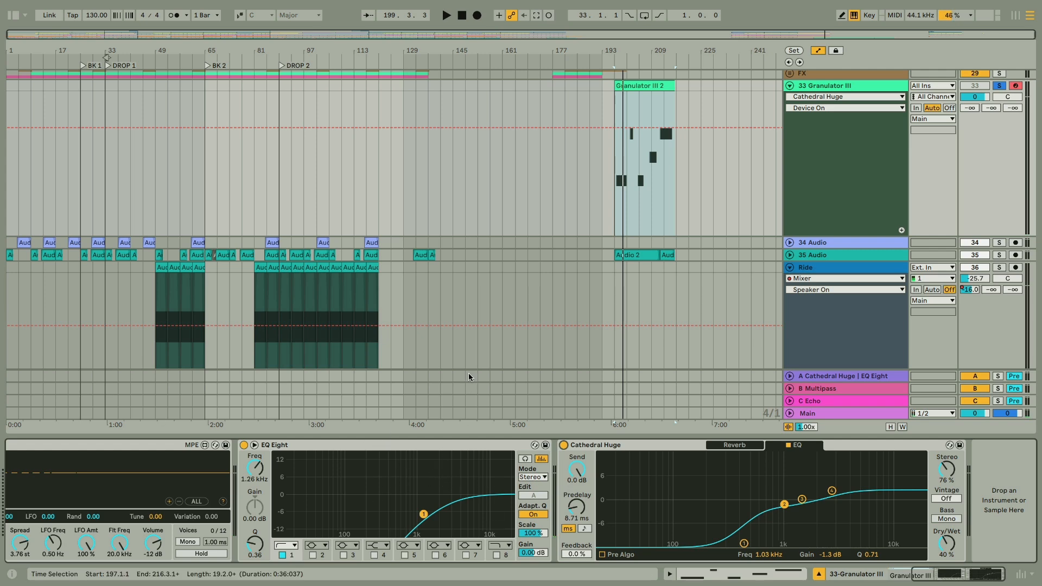
pyautogui.moveTo(452, 295)
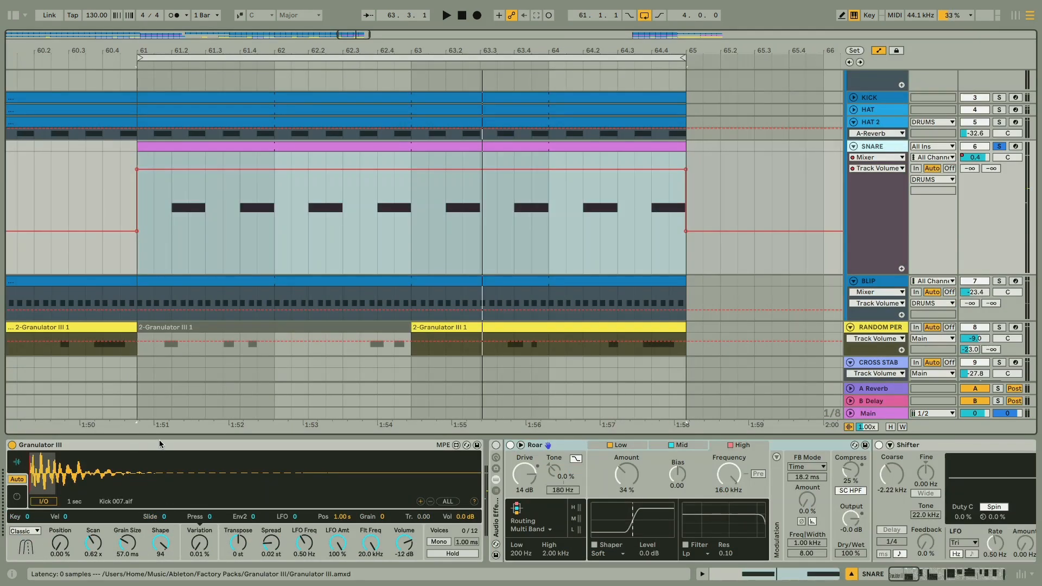
pyautogui.moveTo(539, 469)
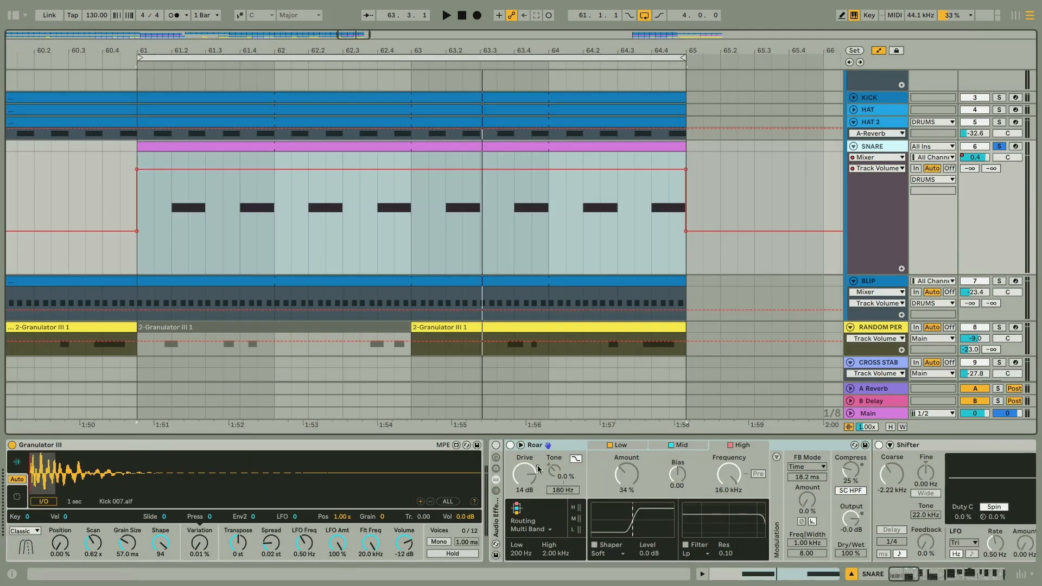
pyautogui.moveTo(537, 490)
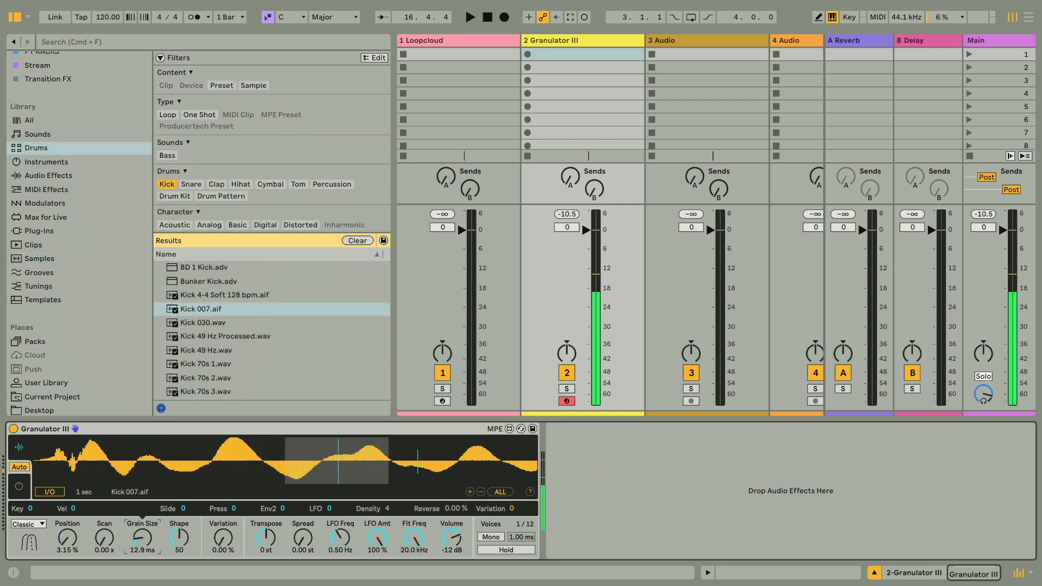
# Bring up the Phase Plant window with the Granular Pad Seppa Tut preset.
pyautogui.moveTo(140, 536); pyautogui.dragTo(140, 525)
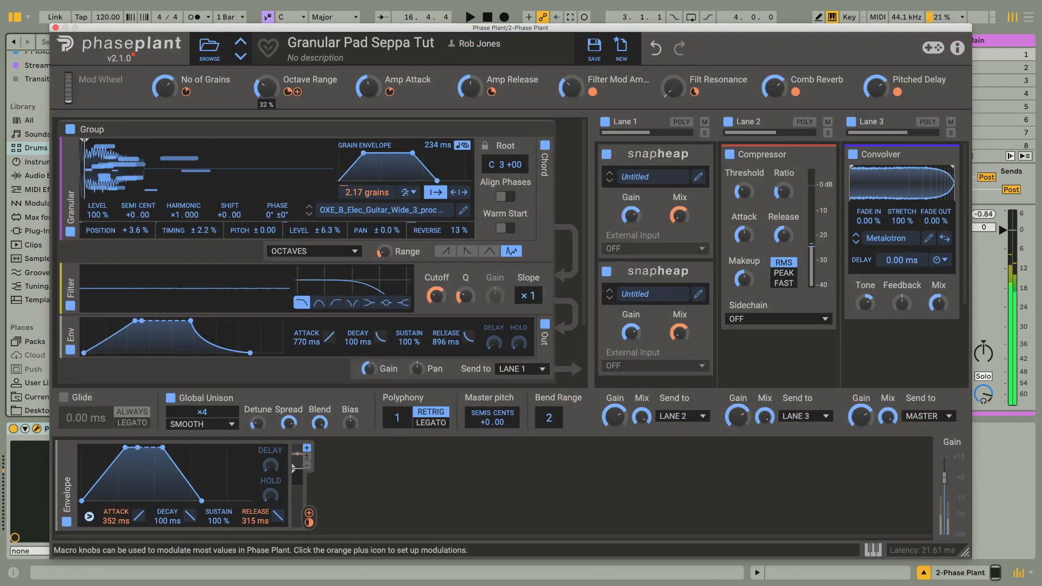
pyautogui.moveTo(264, 86); pyautogui.dragTo(265, 66)
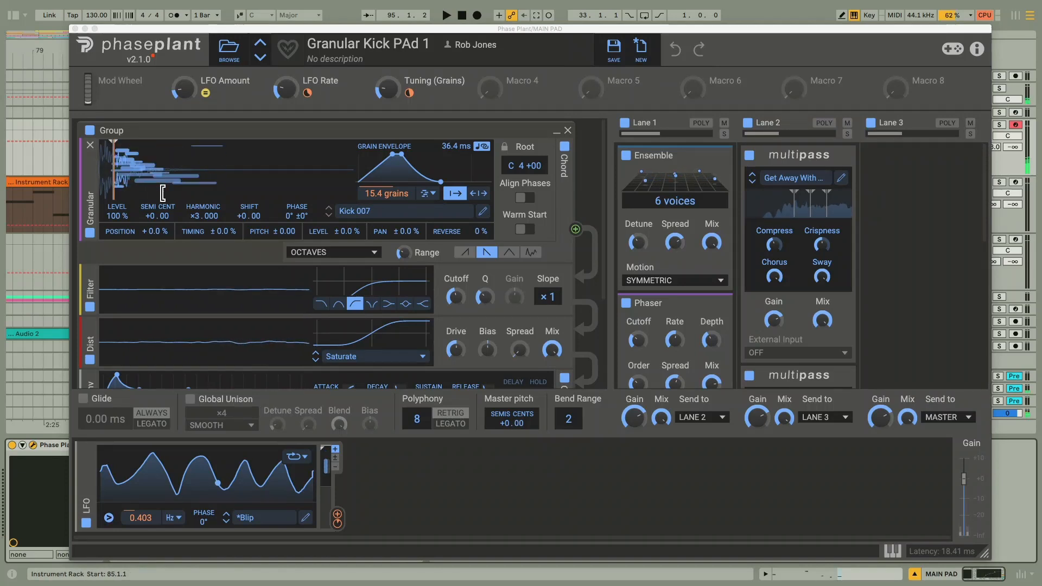
pyautogui.moveTo(234, 198)
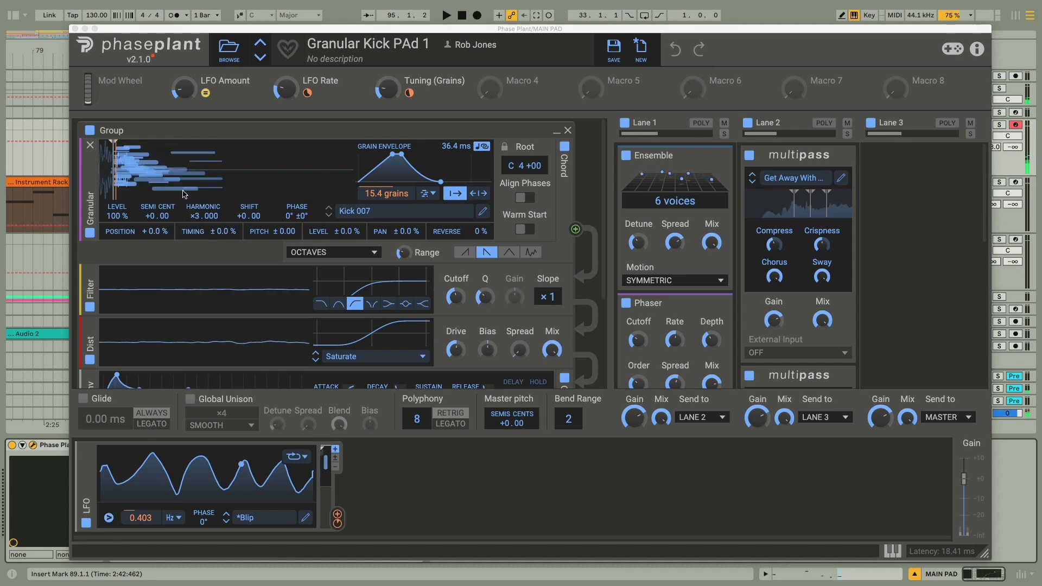
# Load the Granular Synthesis Template patch built on Kick 007.
pyautogui.click(227, 47)
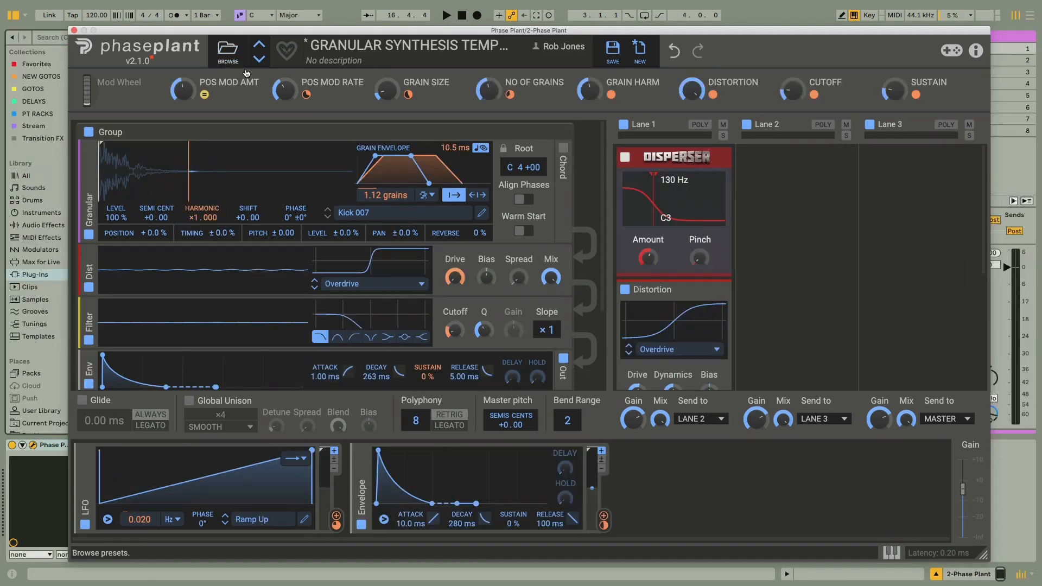
# Raise the GRAIN HARM macro of the Kick 007 template to 50%.
pyautogui.click(411, 45)
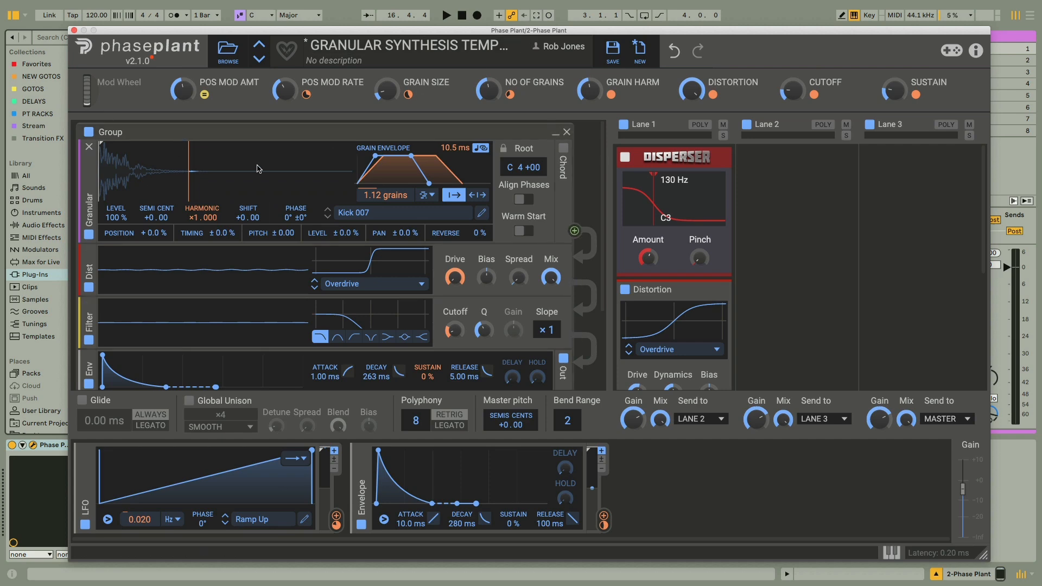
pyautogui.moveTo(237, 110)
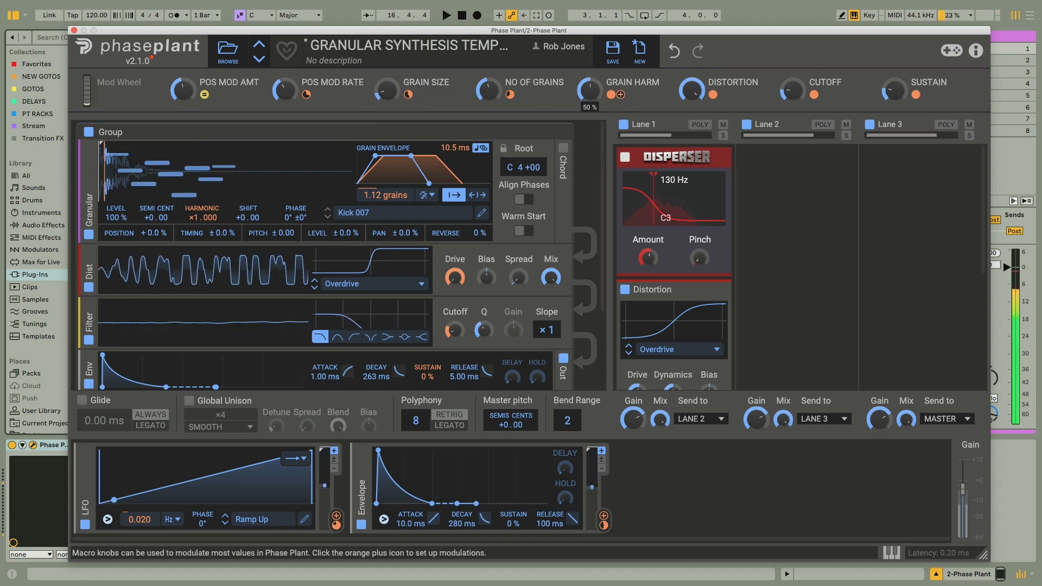
pyautogui.moveTo(587, 89); pyautogui.dragTo(587, 73)
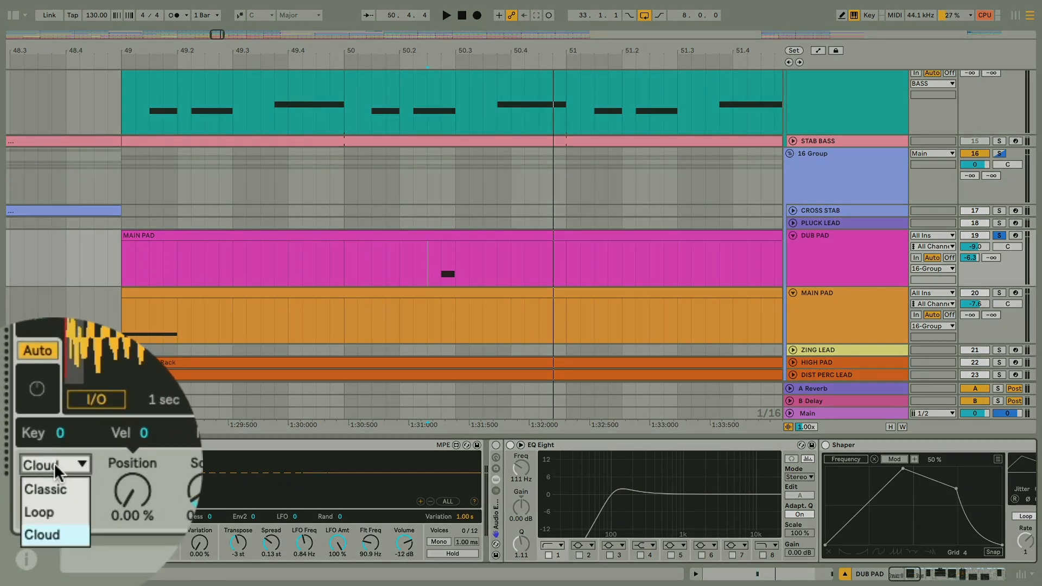
# Switch the dub pad's Granulator III from Classic to Cloud grain mode.
pyautogui.click(45, 488)
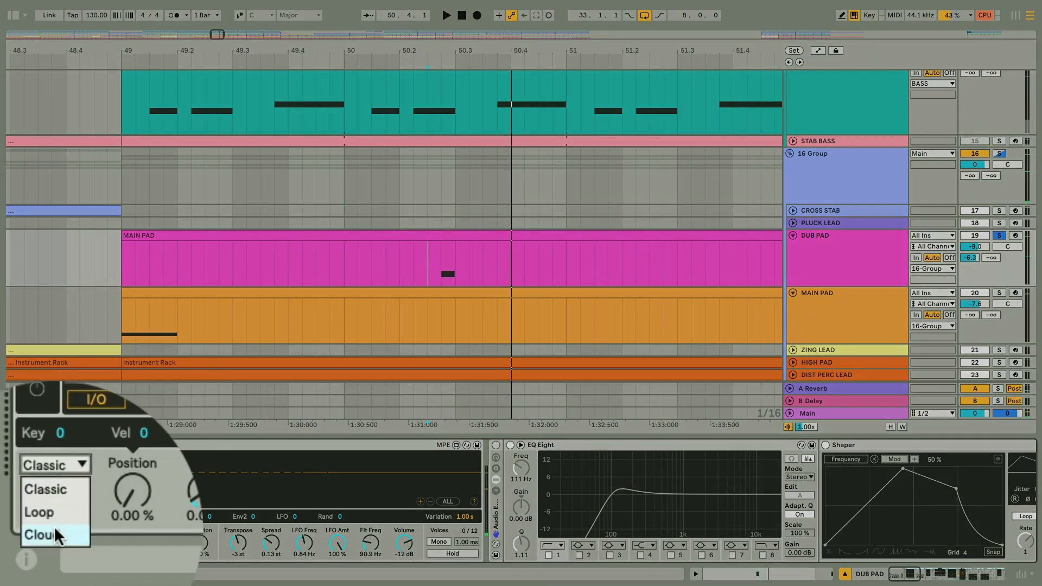
pyautogui.click(40, 534)
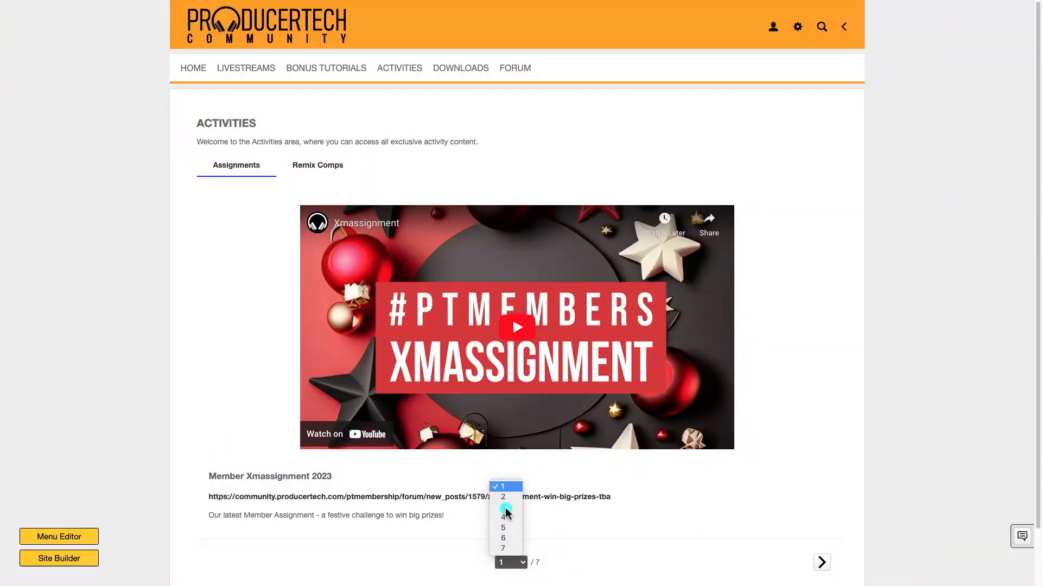
# Go to page 3 of the Activities assignments, the AI Apocalypse introduction.
pyautogui.click(502, 506)
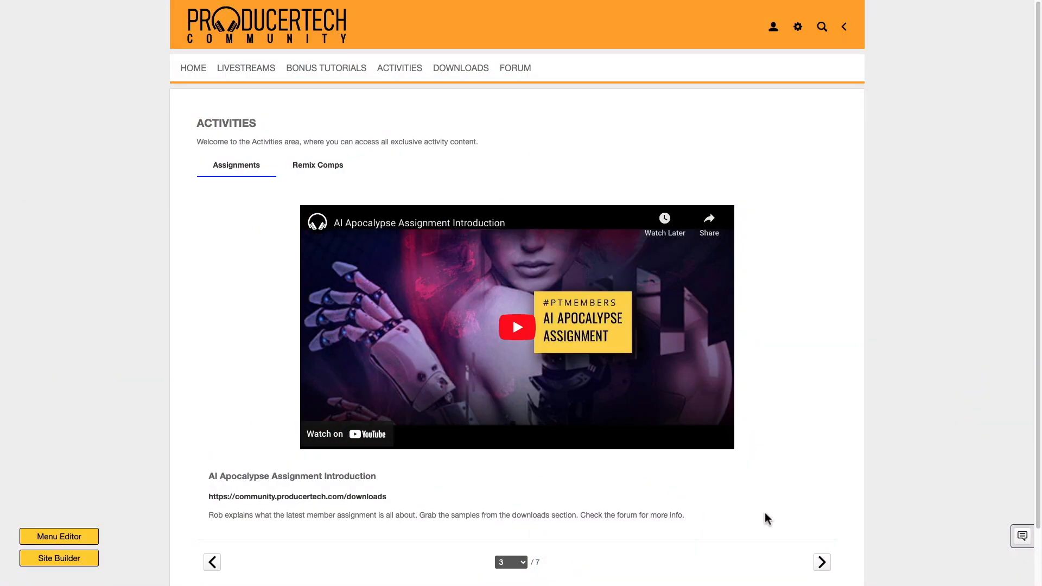